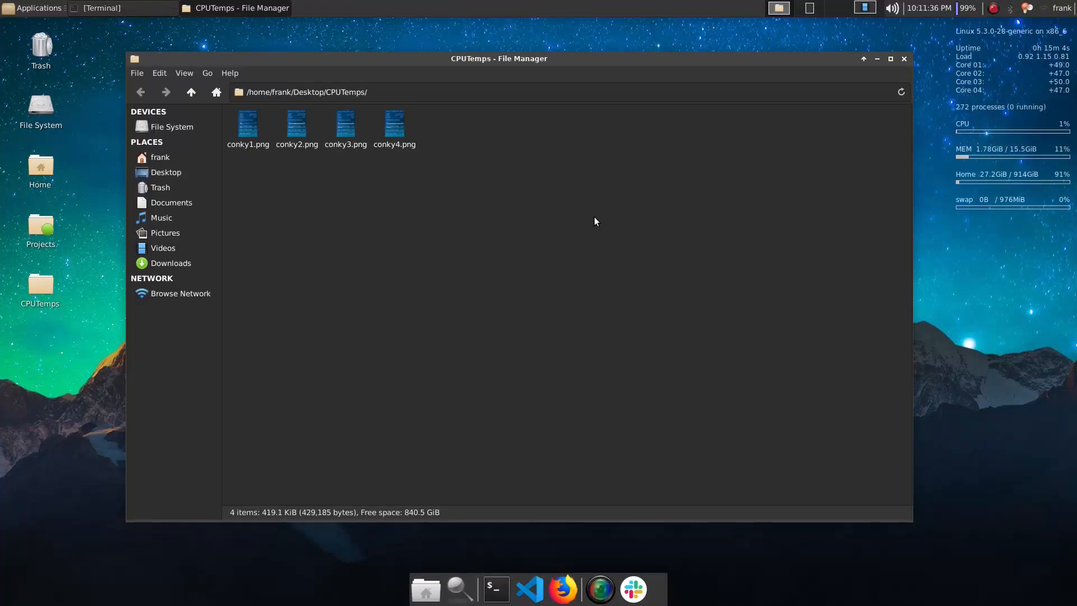
mouse_move(604, 218)
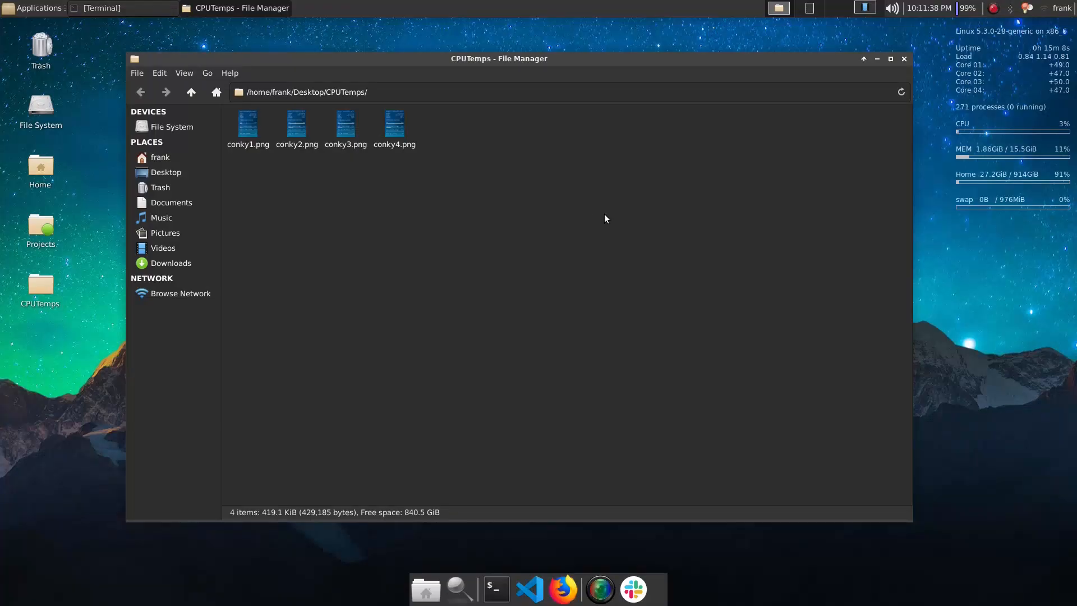
mouse_move(582, 224)
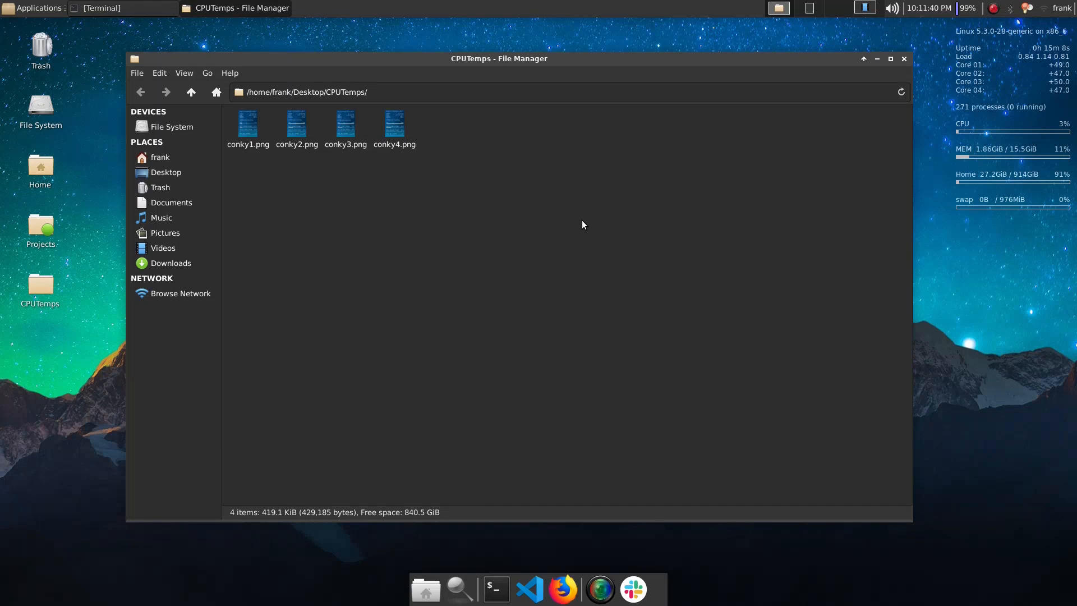
mouse_move(586, 221)
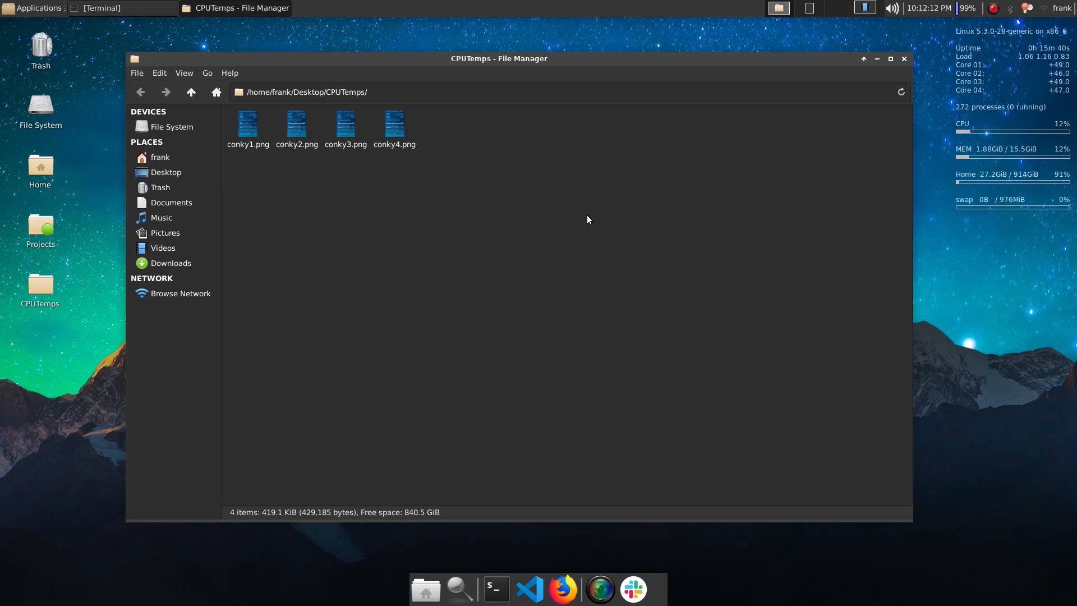
mouse_move(559, 241)
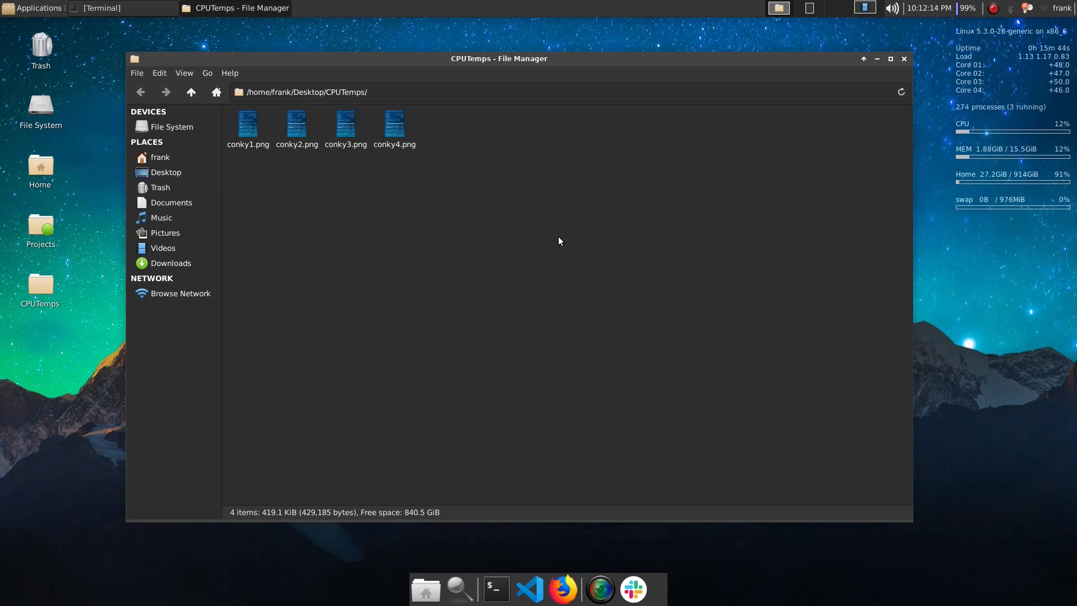
mouse_move(656, 273)
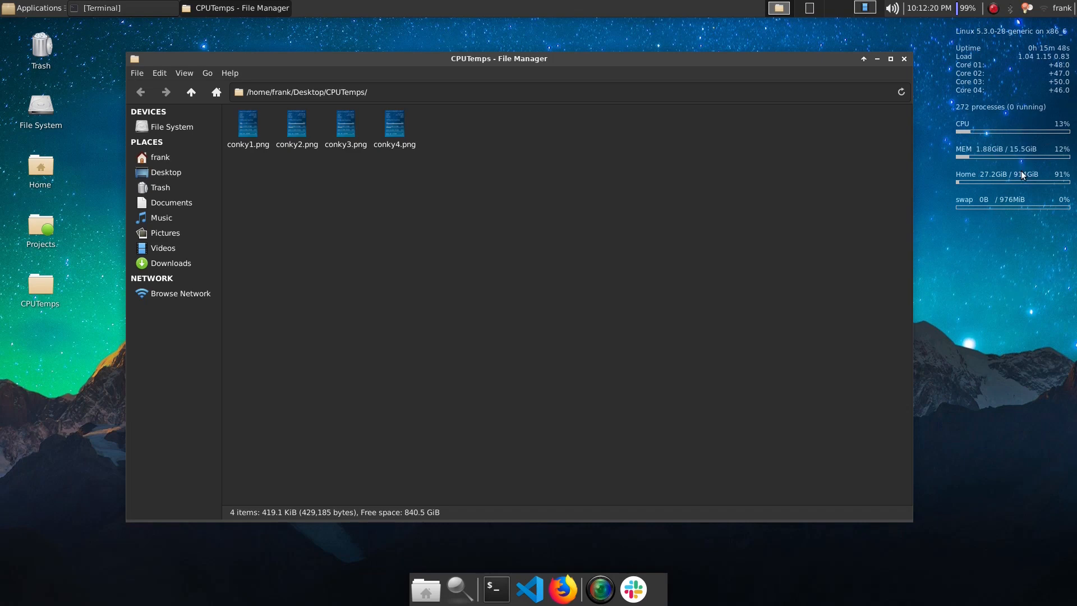
mouse_move(992, 249)
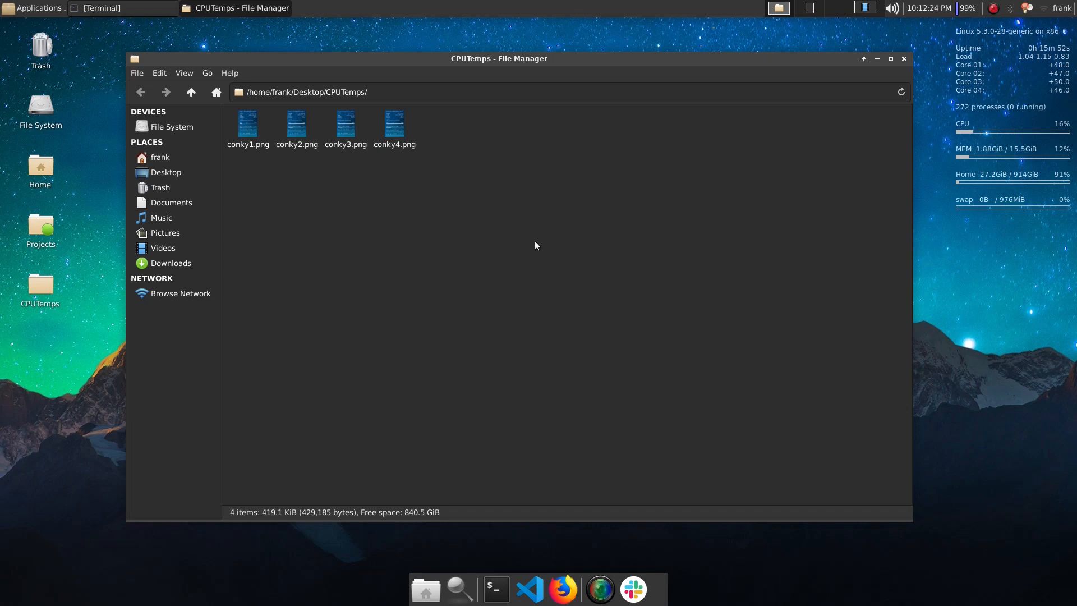
- View the Conky screenshots conky1.png through conky4.png in the image viewer, then close it
right_click(248, 126)
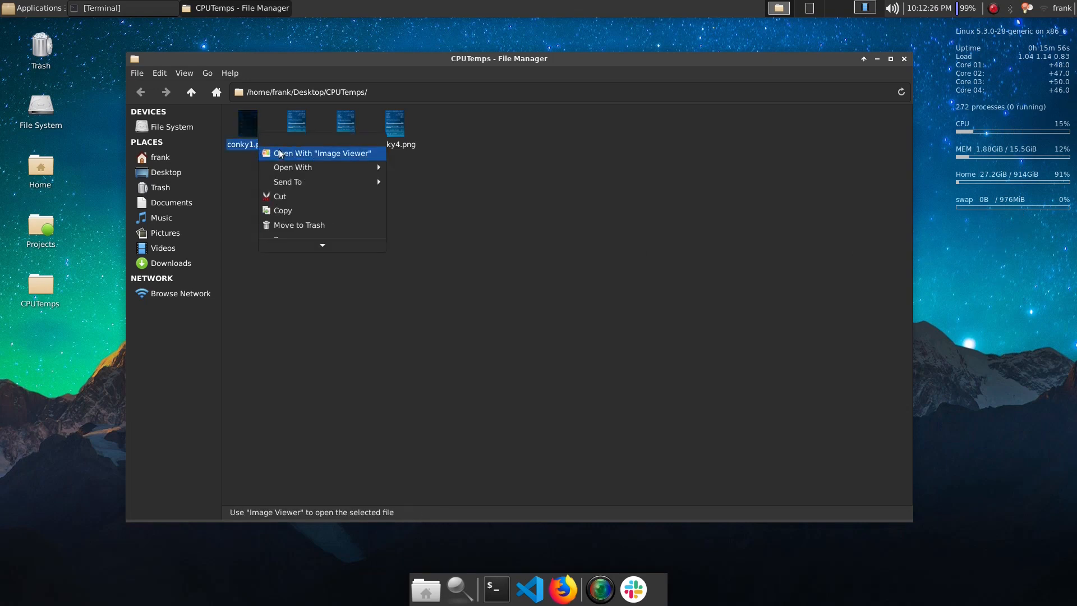
click(321, 153)
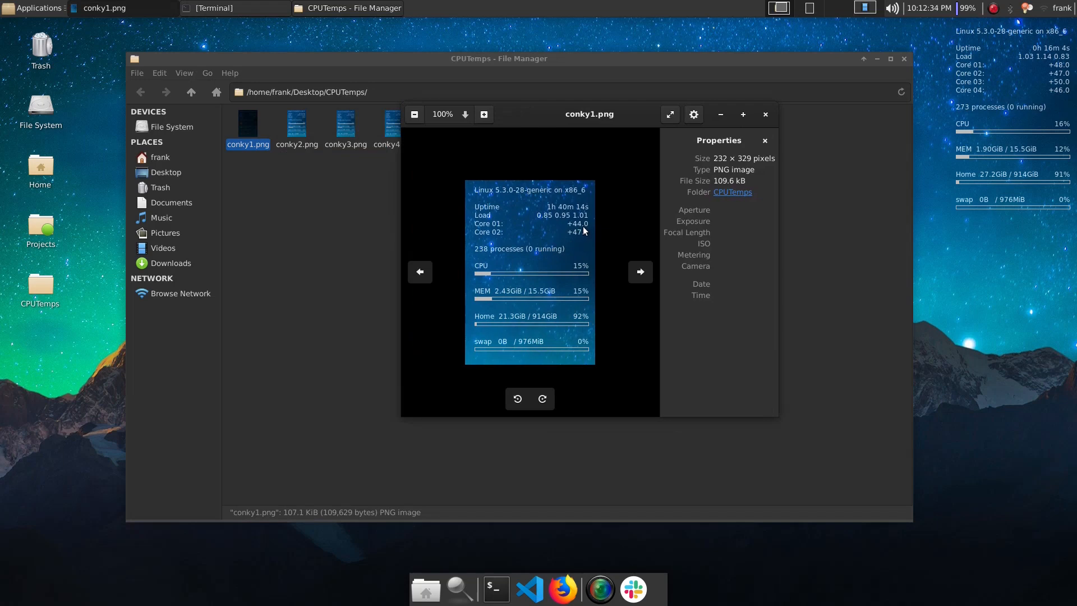
click(639, 272)
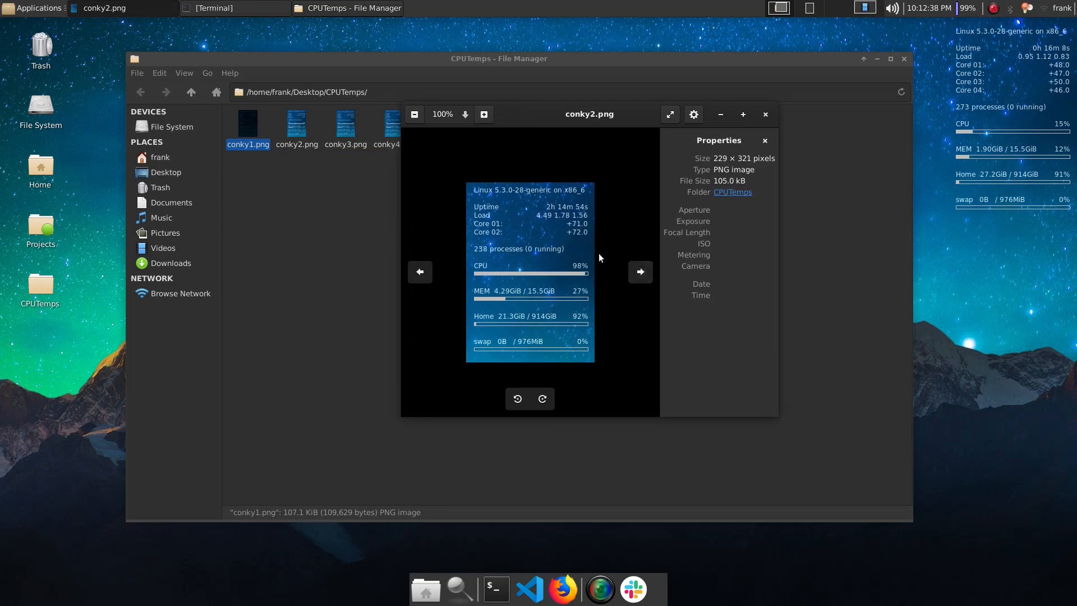
mouse_move(608, 263)
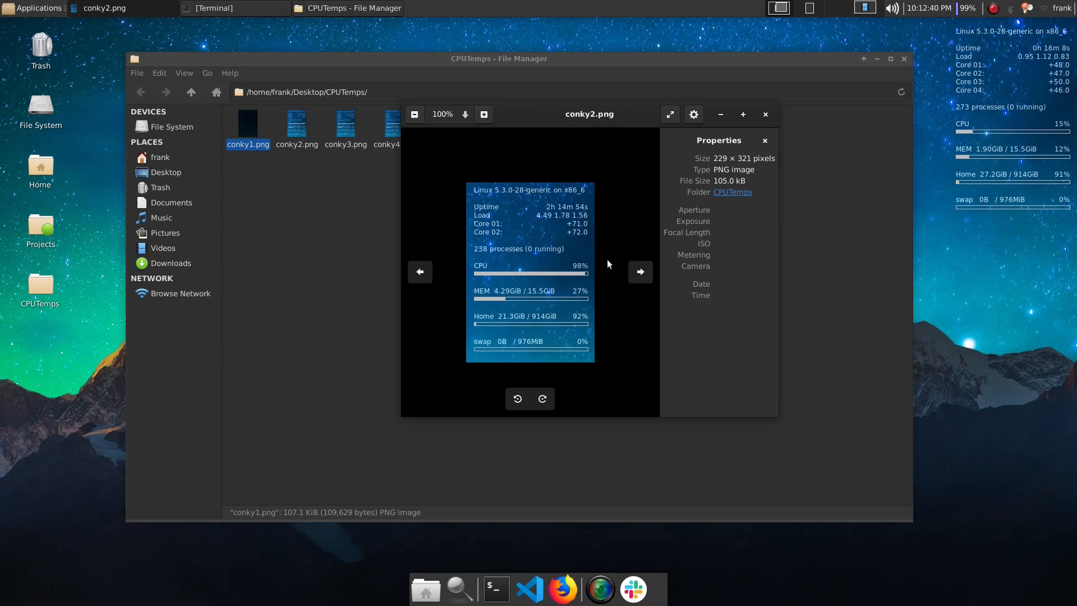
click(639, 271)
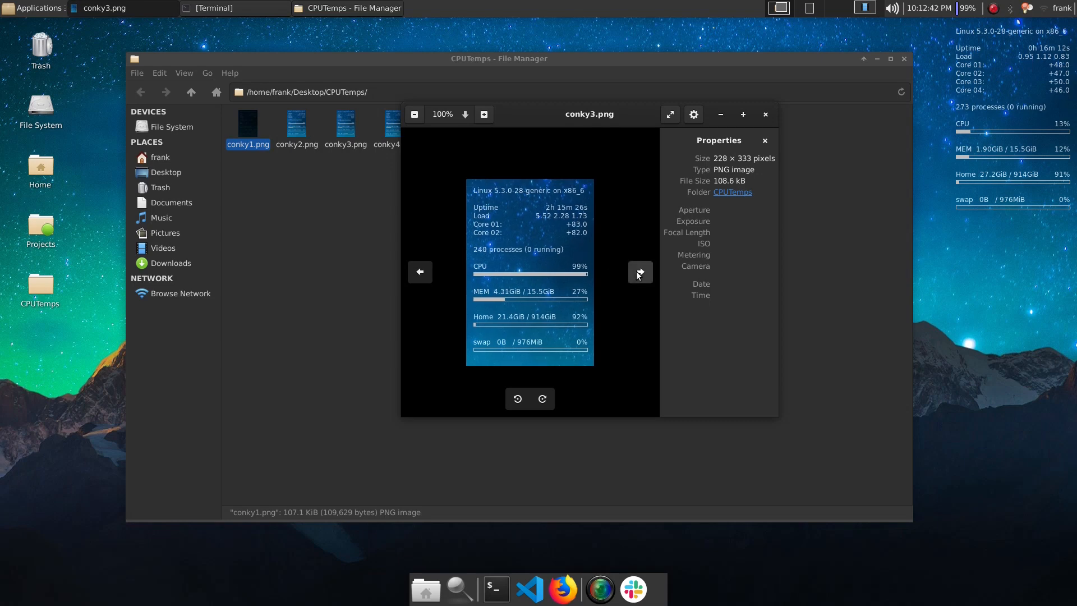
mouse_move(607, 248)
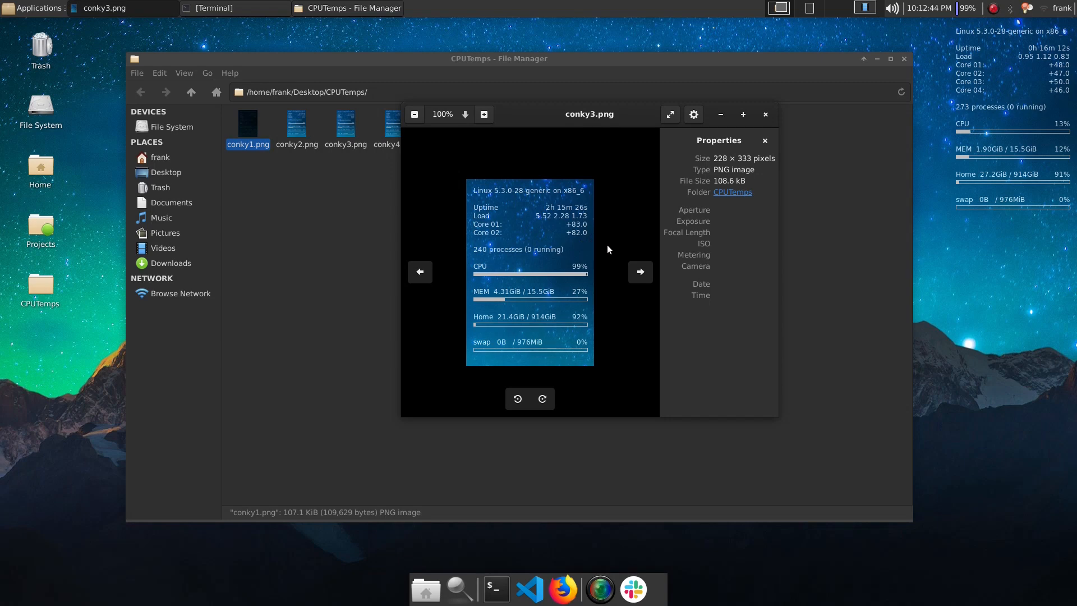
click(638, 271)
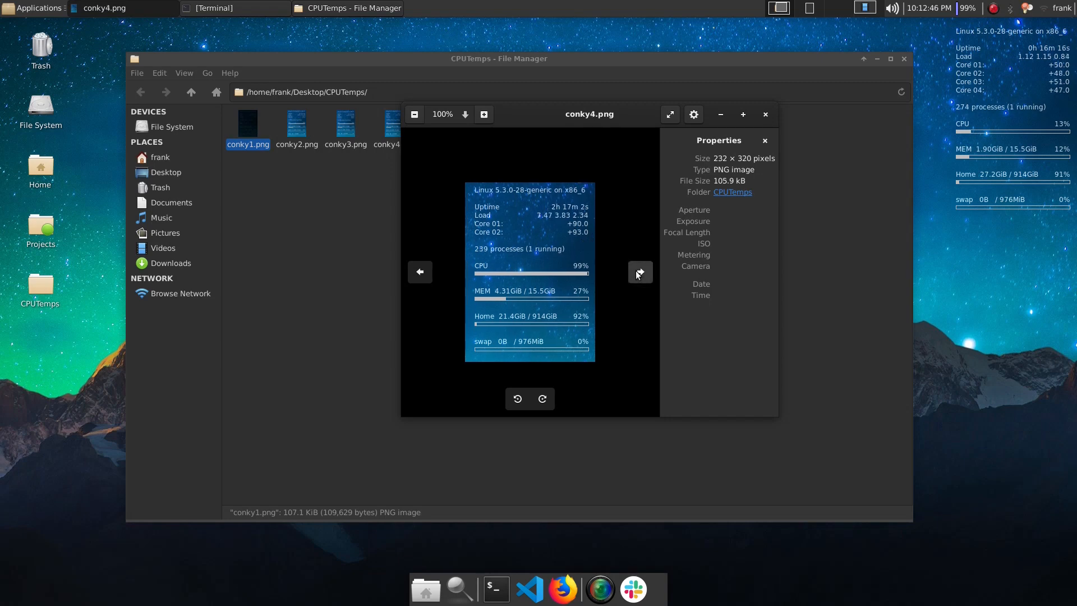
click(638, 272)
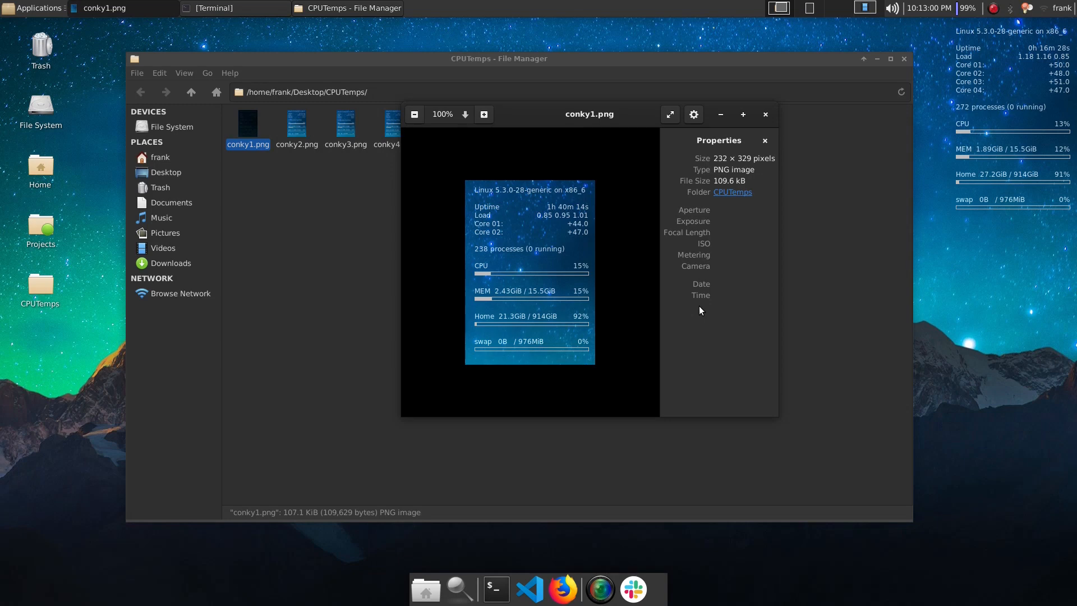
mouse_move(701, 310)
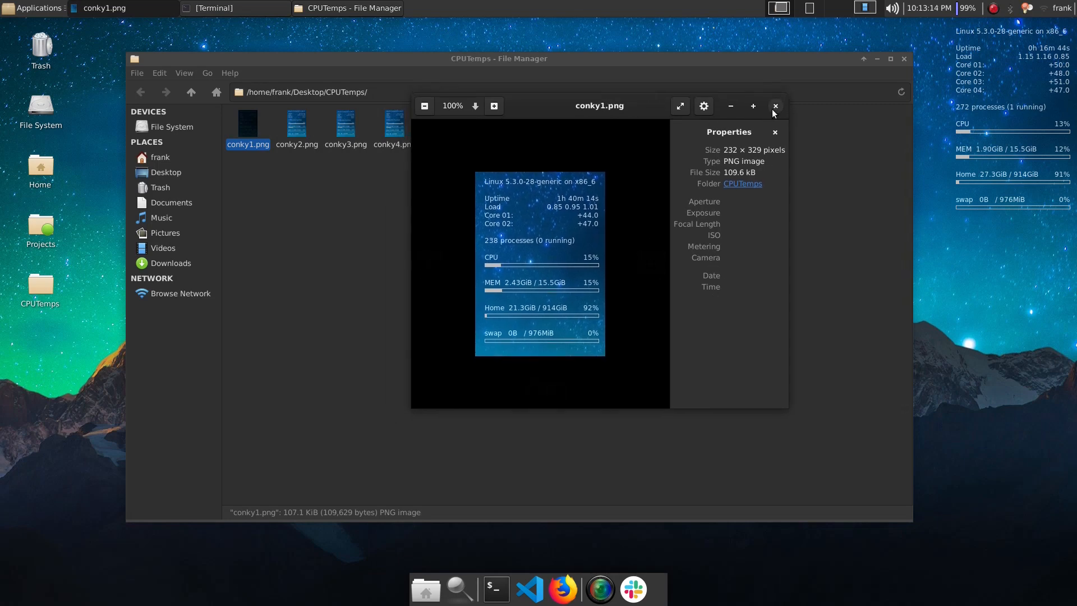
click(774, 106)
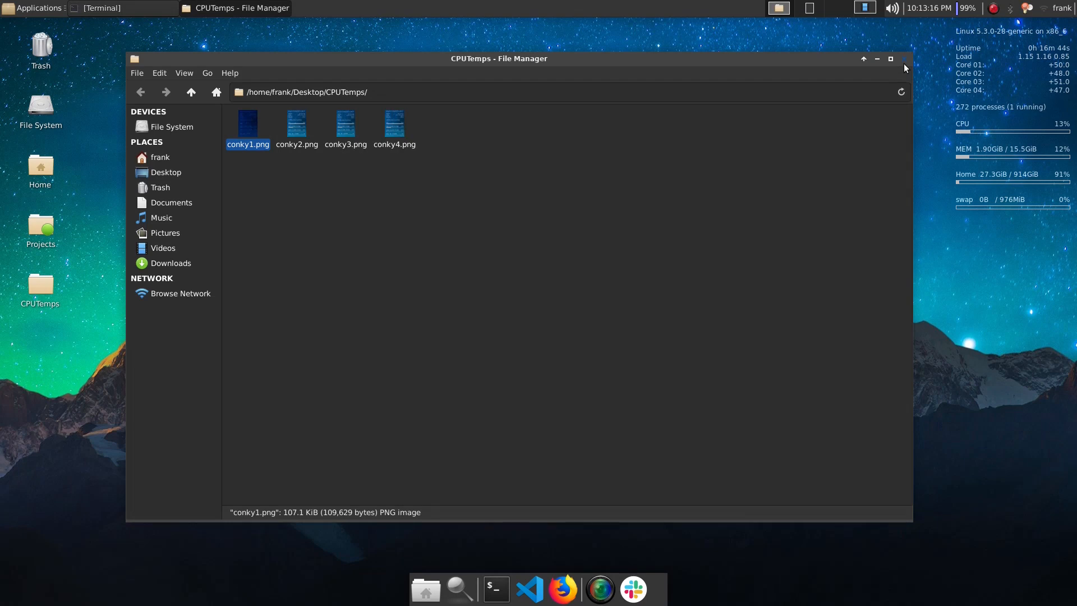
- In the second terminal session, run less on the pasted temps-i5-cpu.txt file name
click(904, 59)
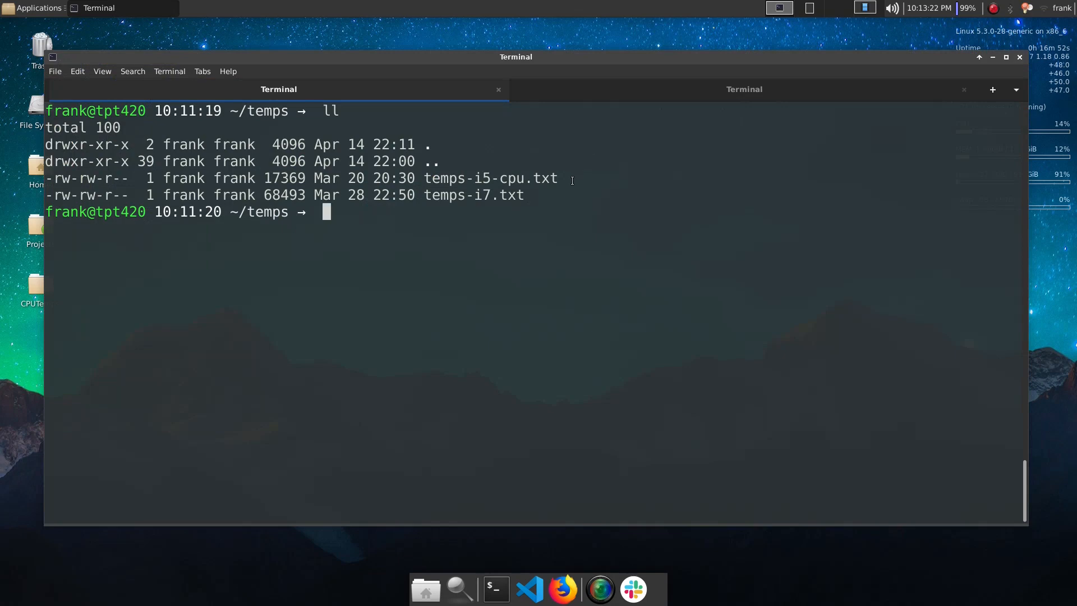
double_click(527, 178)
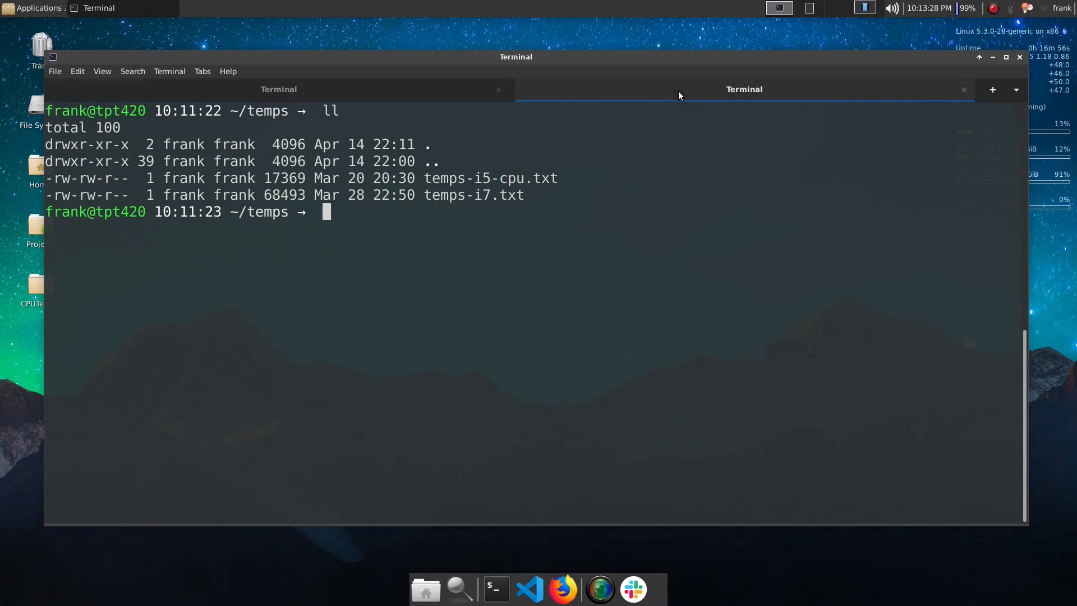
text(less)
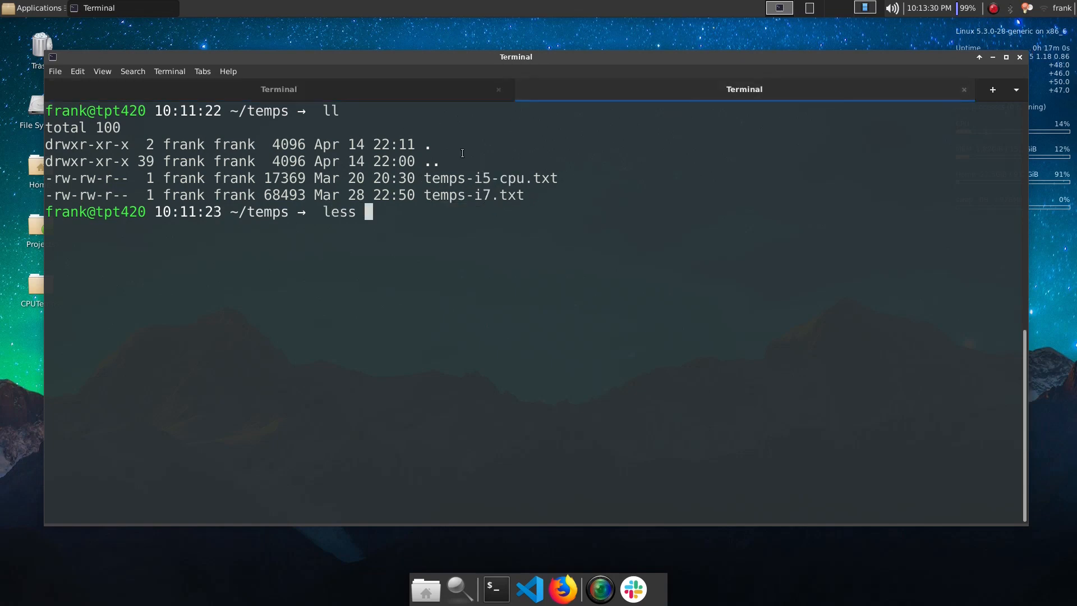
right_click(626, 275)
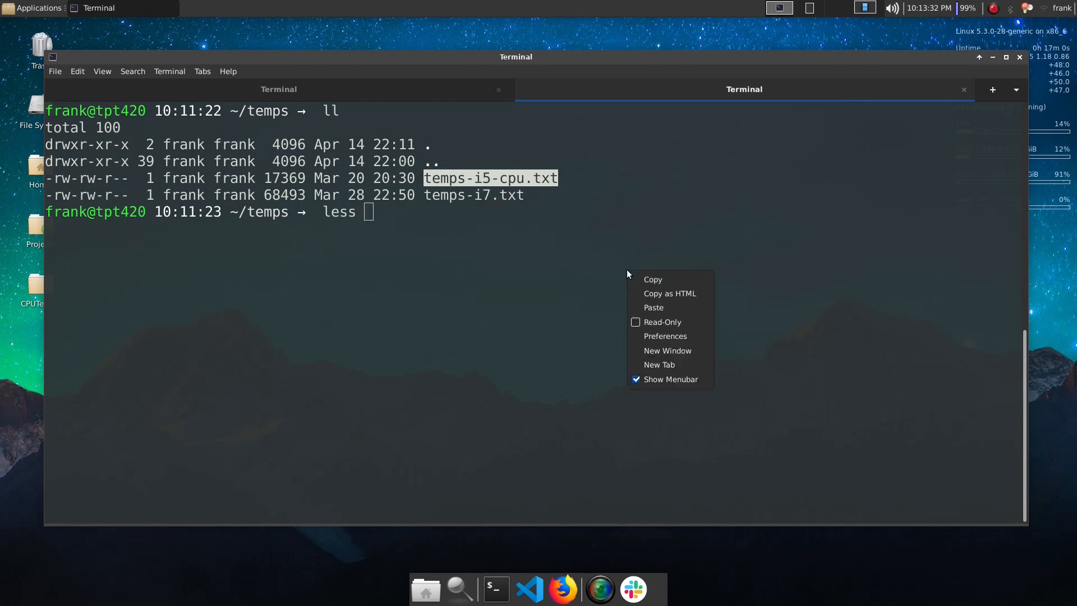
click(653, 306)
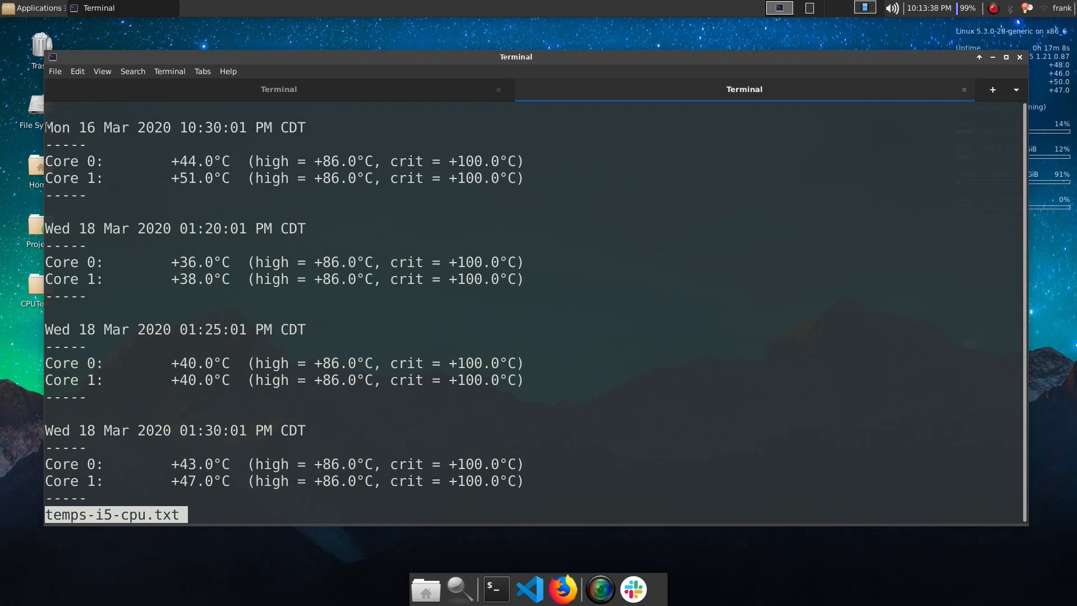
- Highlight core readings and scroll the i5 log down to March 18's 10:00 PM entries
double_click(91, 161)
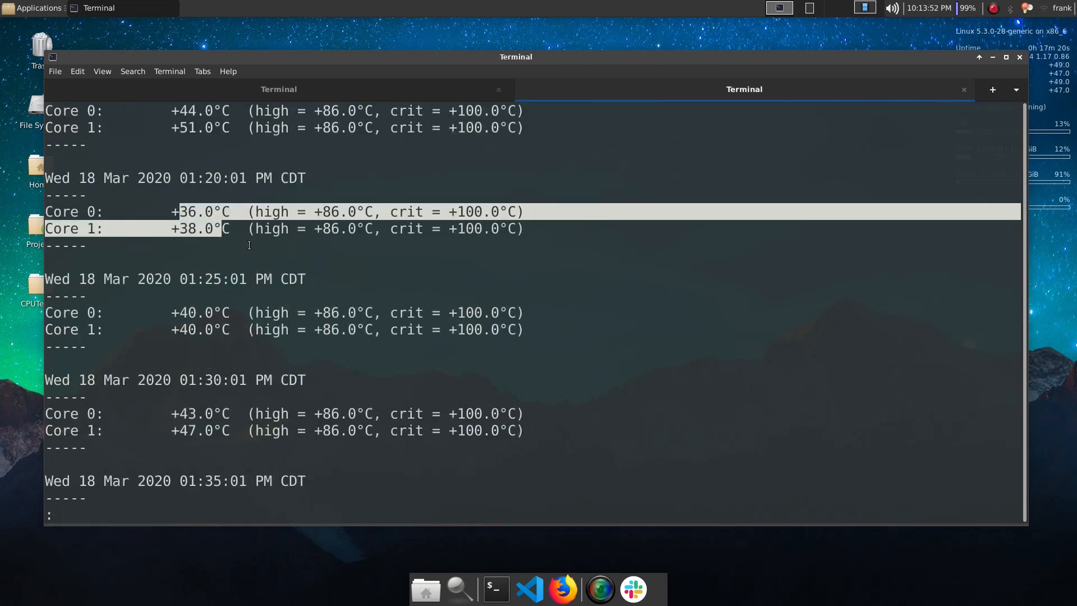
scroll(down, 3)
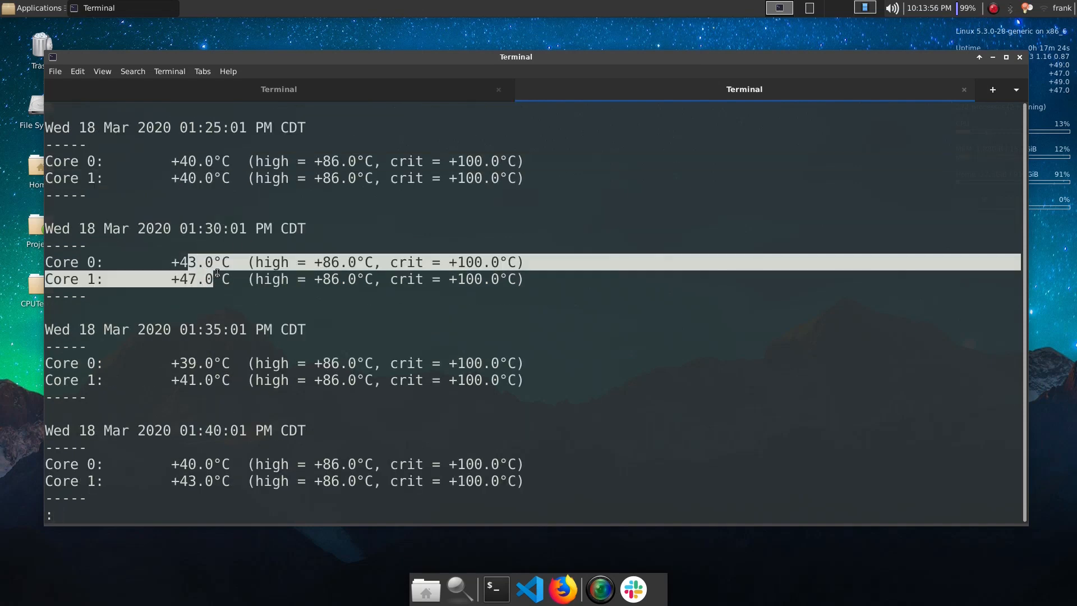
scroll(down, 3)
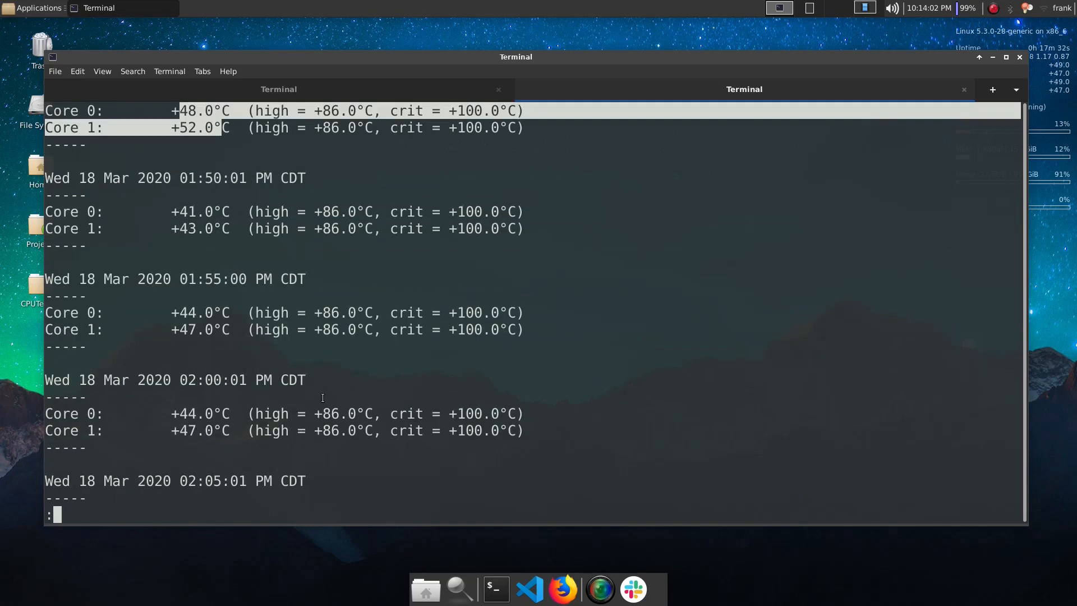
scroll(down, 3)
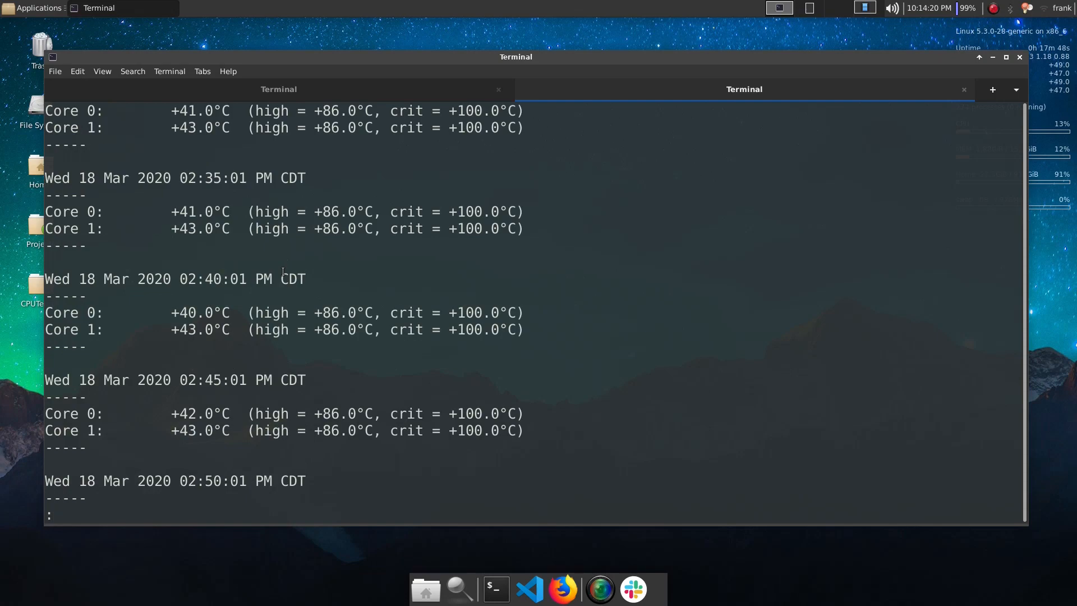
scroll(down, 3)
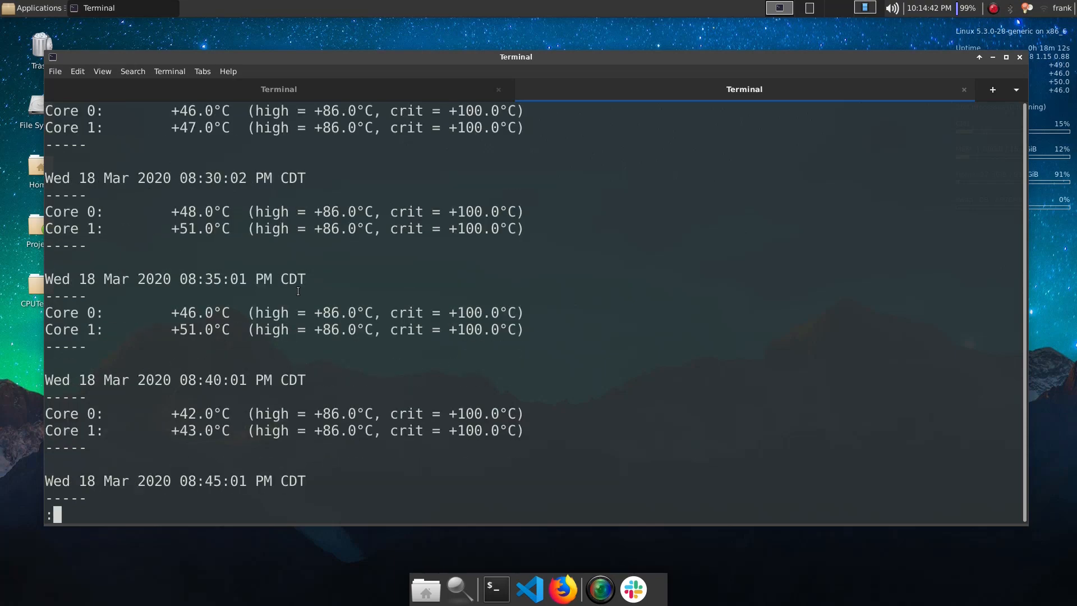
scroll(down, 3)
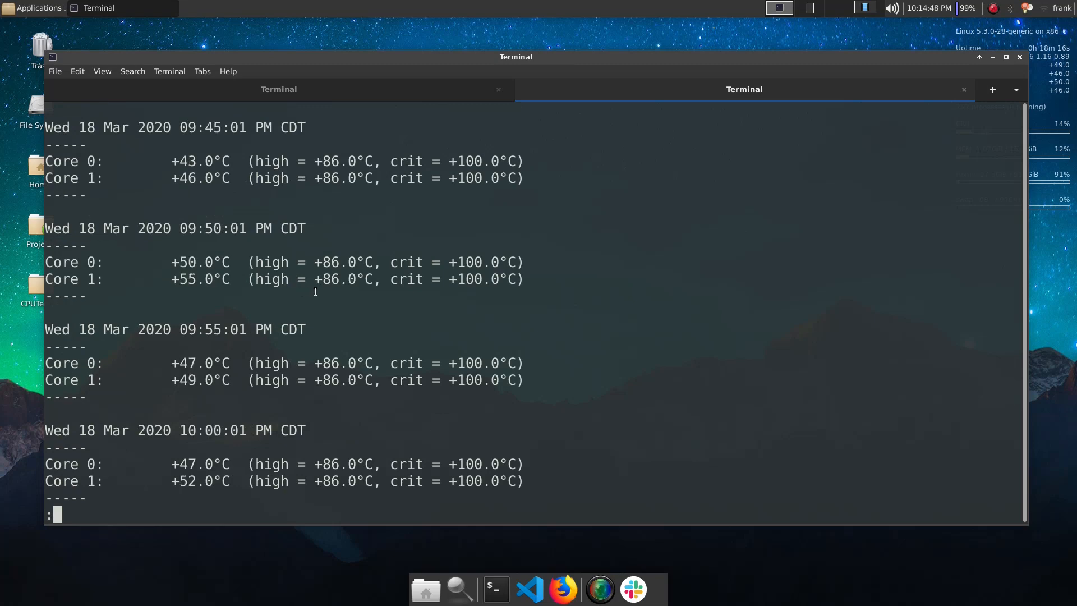
scroll(down, 3)
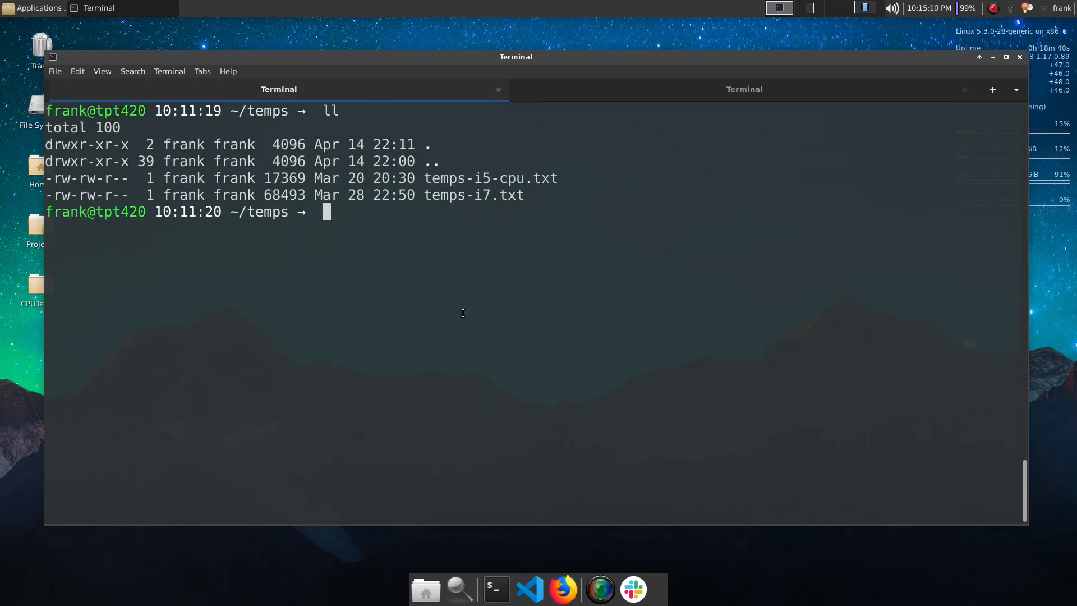
- Open temps-i7.txt in less and highlight the 10:15 PM core temperature readings
text(less temps-i)
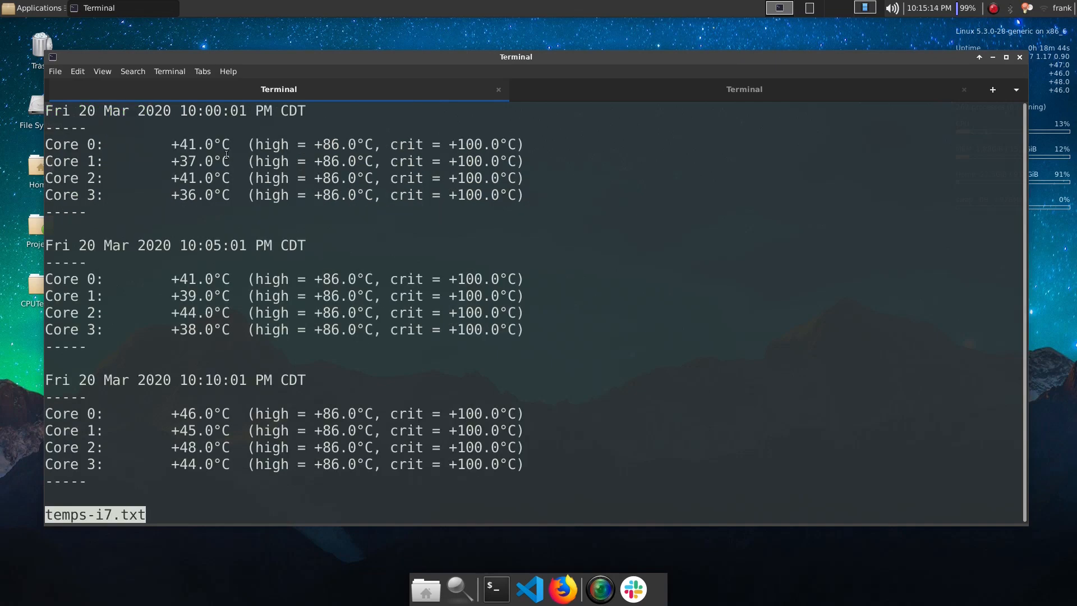
drag(46, 144, 124, 195)
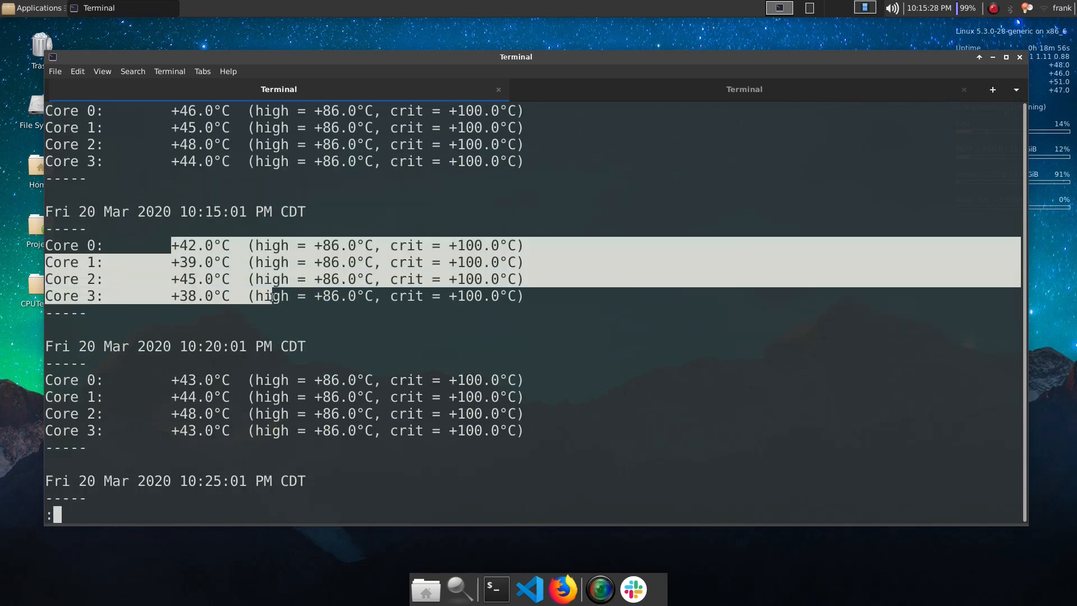
scroll(down, 3)
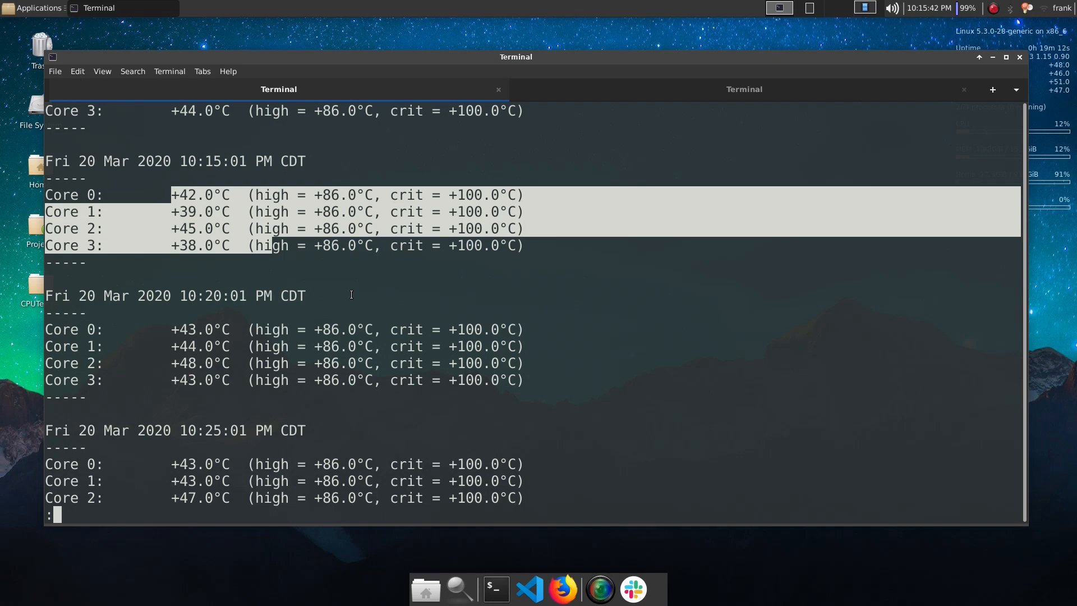
- Scroll the i7 log through Saturday 21 March evening up to the 10:35 PM readings
scroll(down, 3)
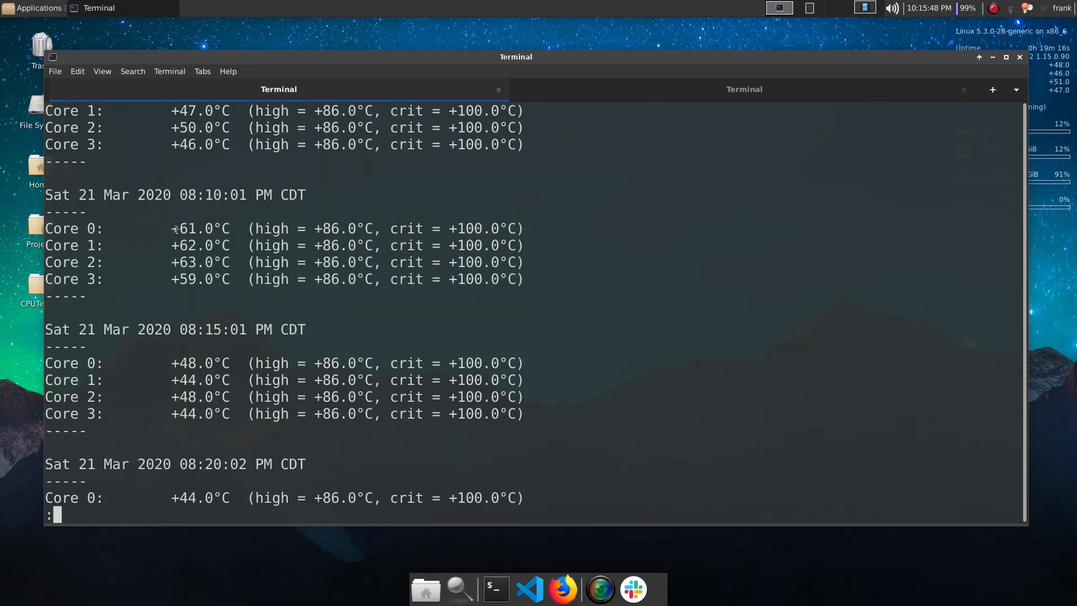
scroll(down, 3)
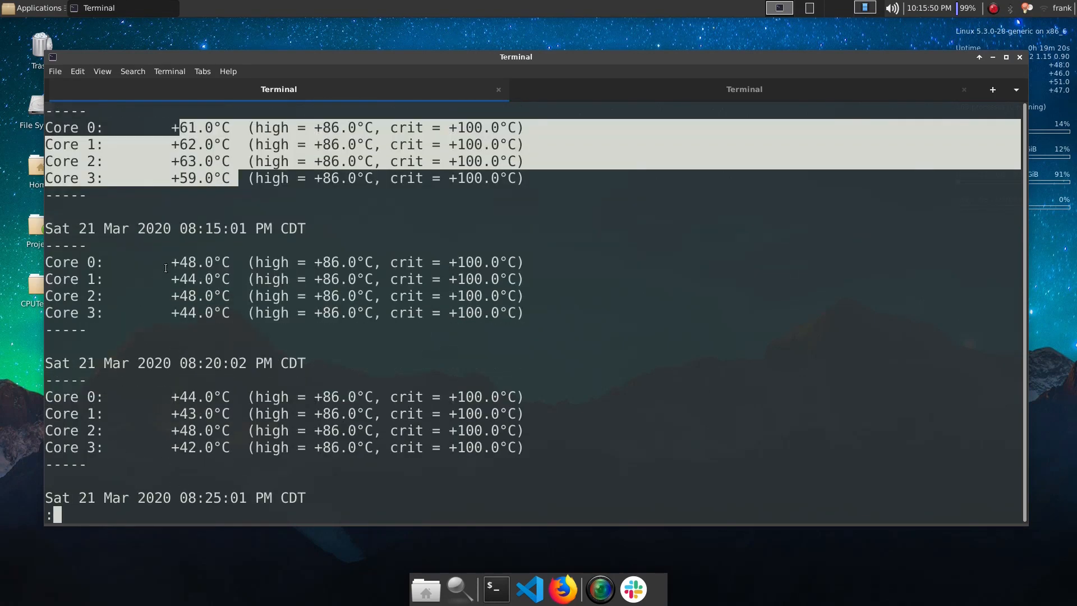
scroll(down, 3)
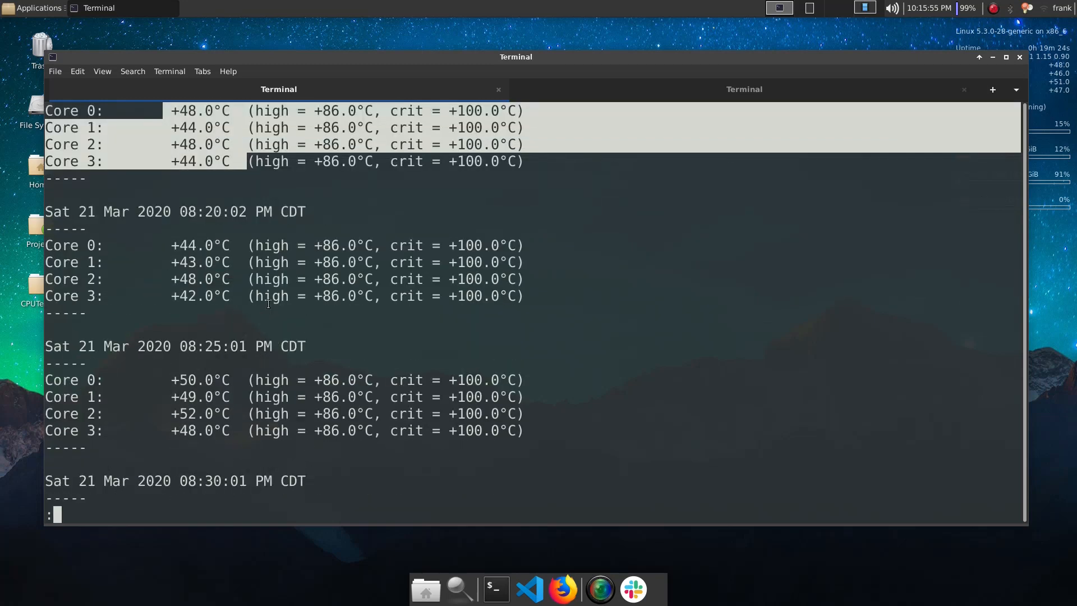
scroll(down, 3)
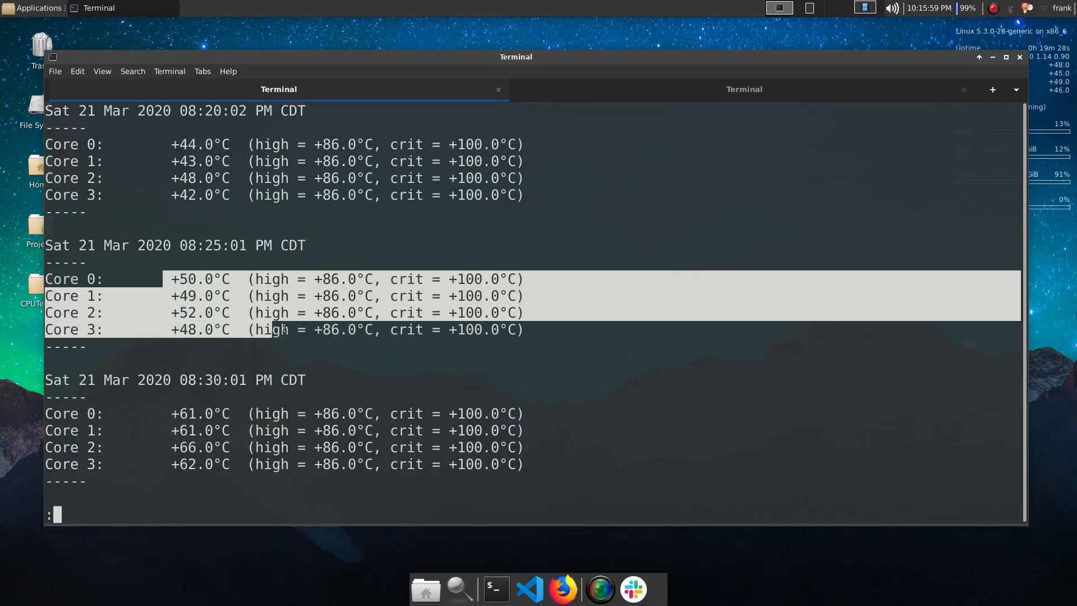
scroll(down, 3)
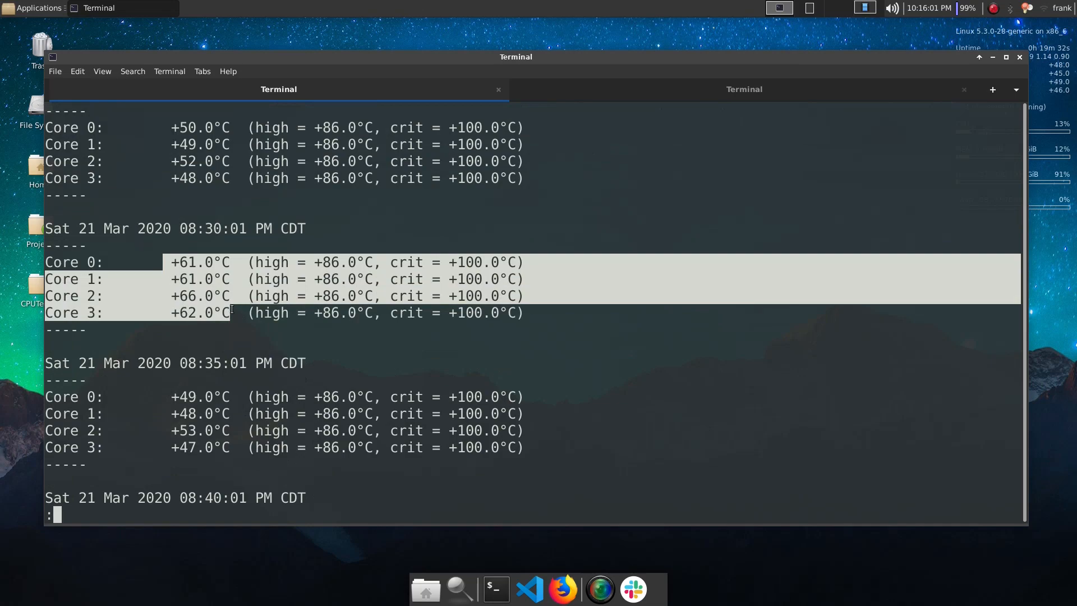
scroll(down, 3)
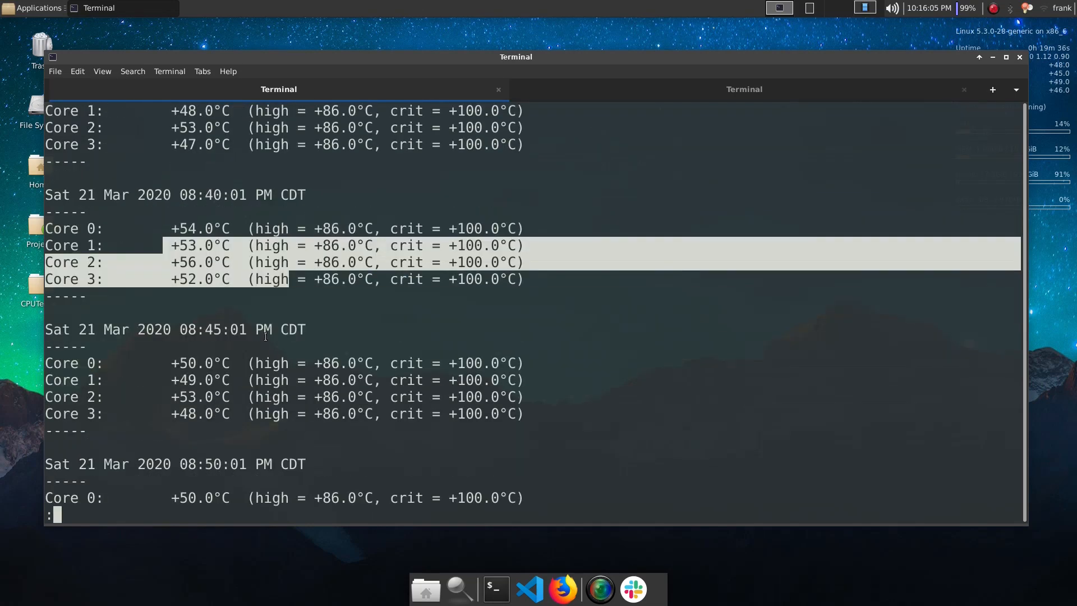
scroll(down, 3)
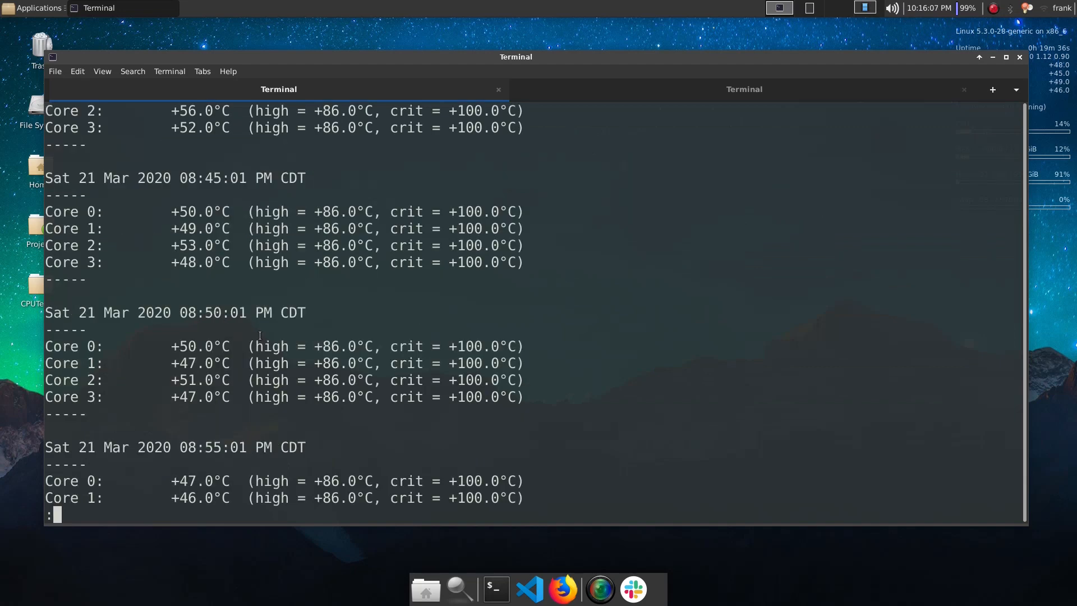
scroll(down, 3)
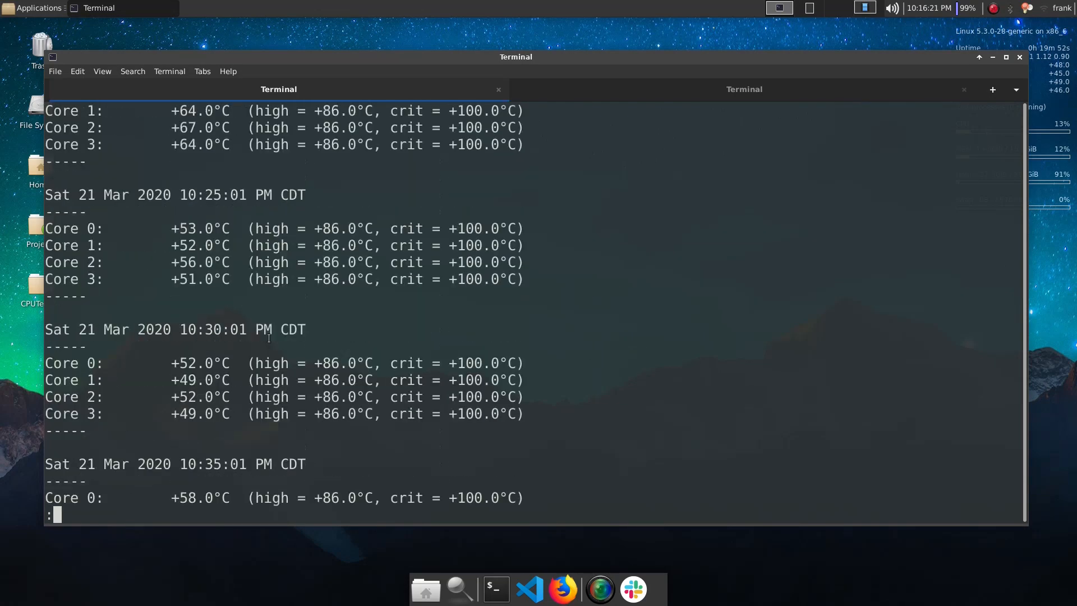
- Scroll past the 11 PM readings above 90°C to Sunday 22 March, 3:50 PM
scroll(down, 3)
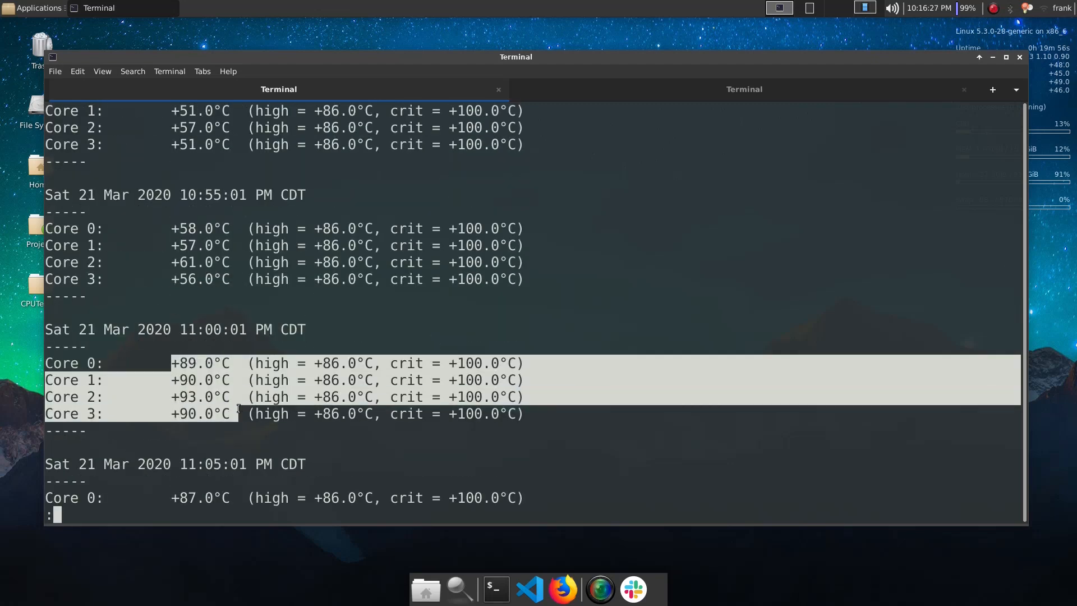
scroll(down, 3)
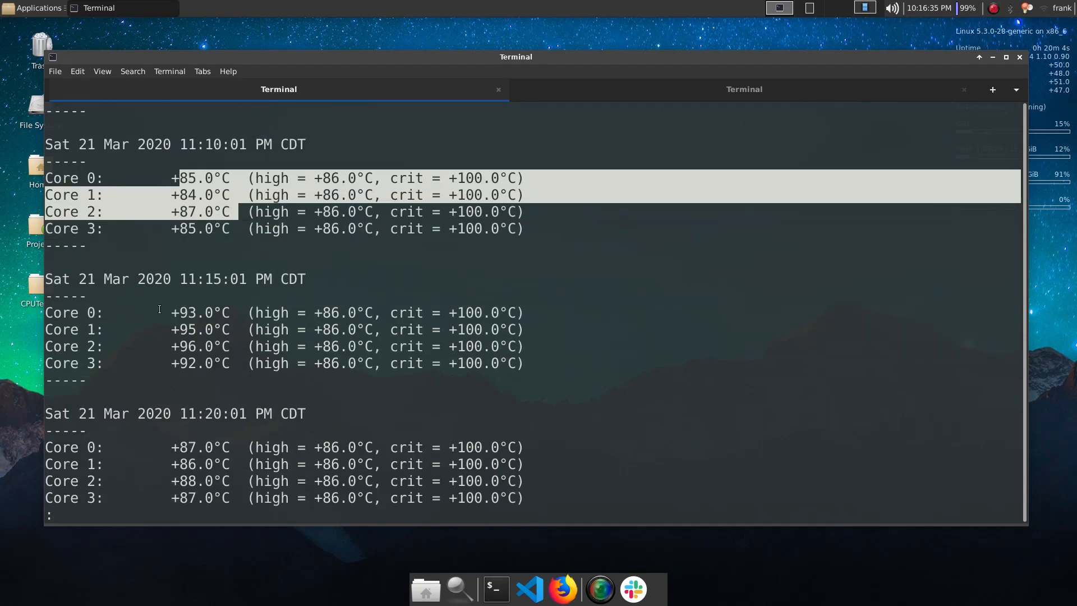
scroll(down, 3)
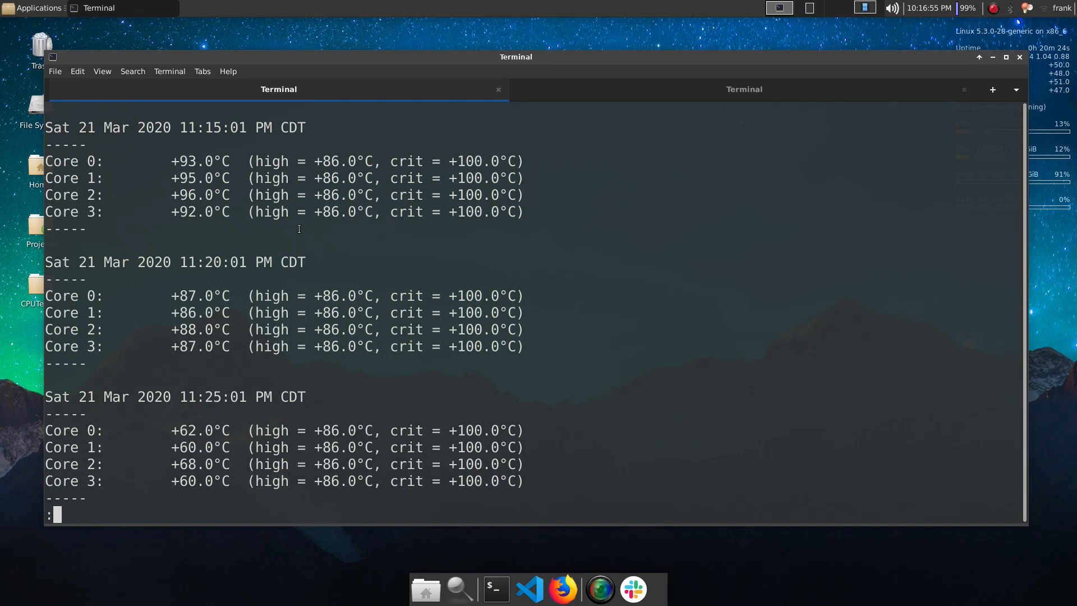
scroll(down, 3)
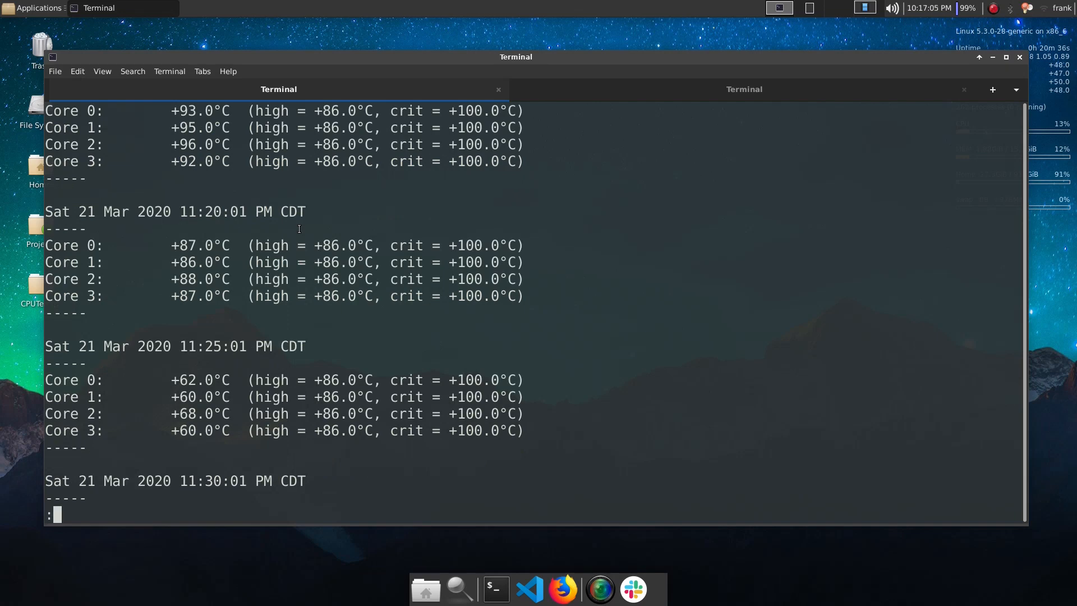
scroll(down, 3)
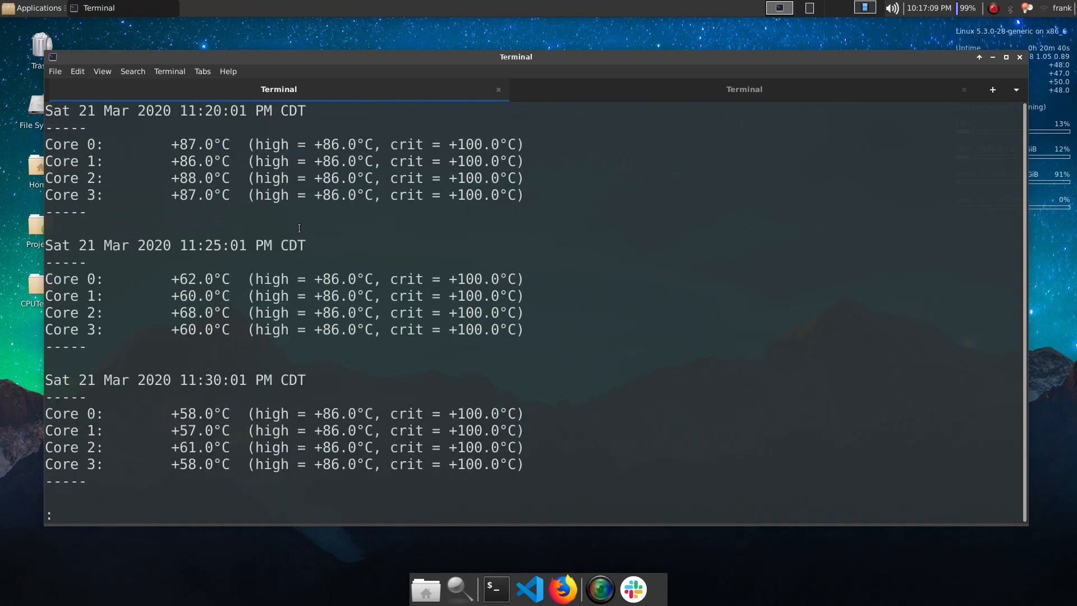
scroll(down, 3)
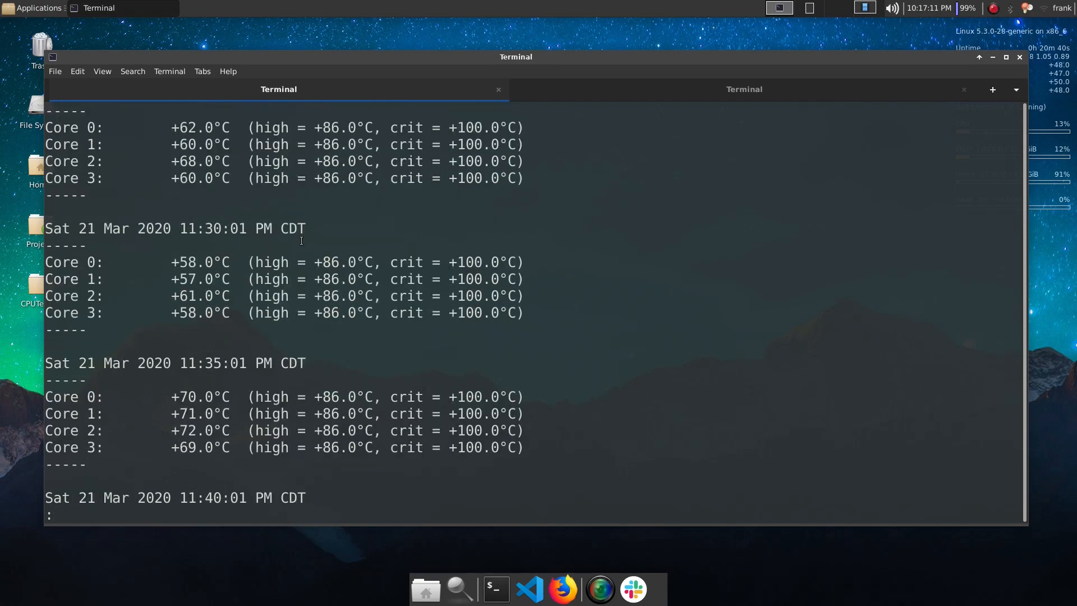
scroll(down, 3)
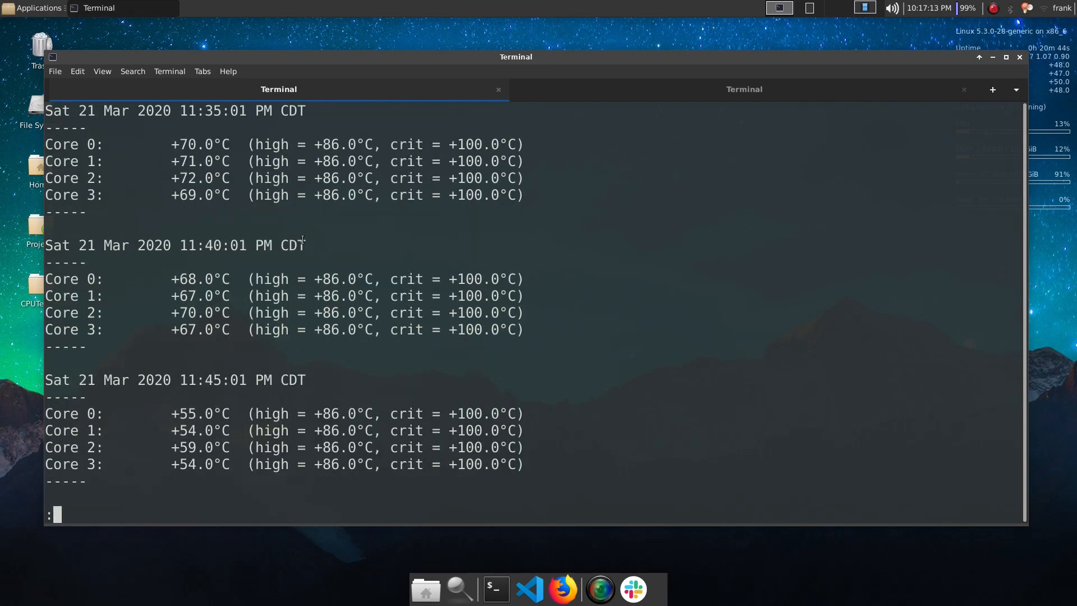
scroll(down, 3)
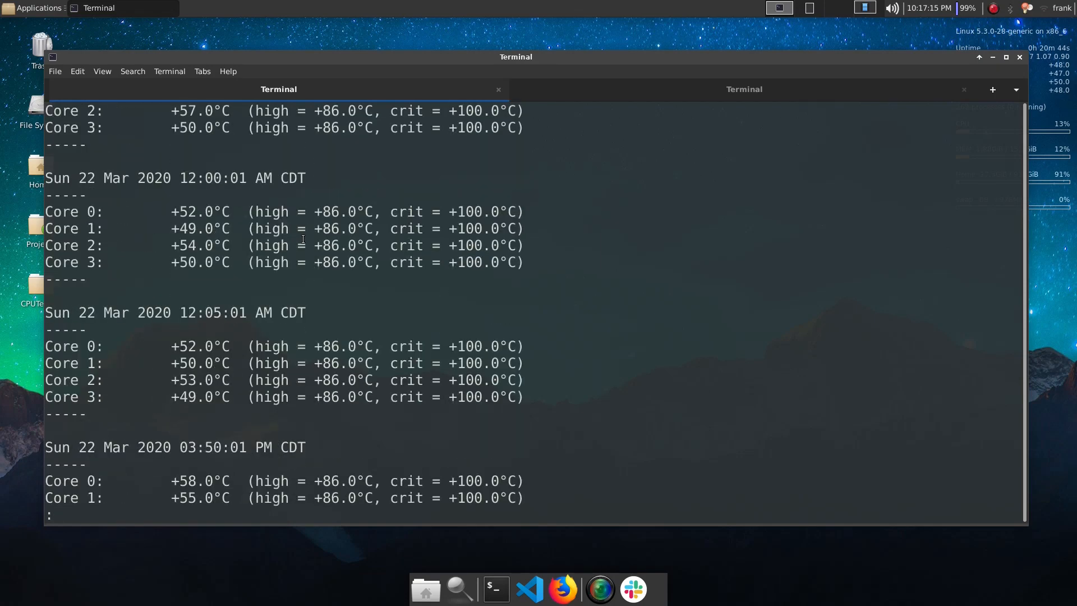